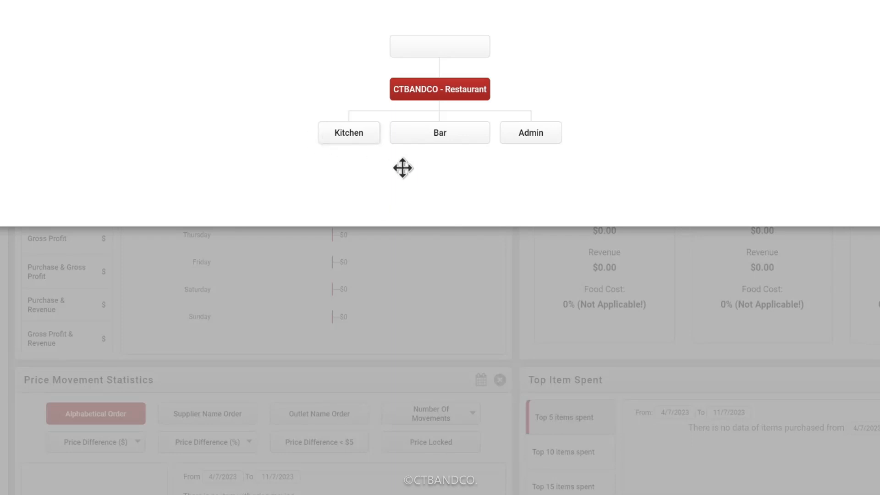
mouse_move(535, 148)
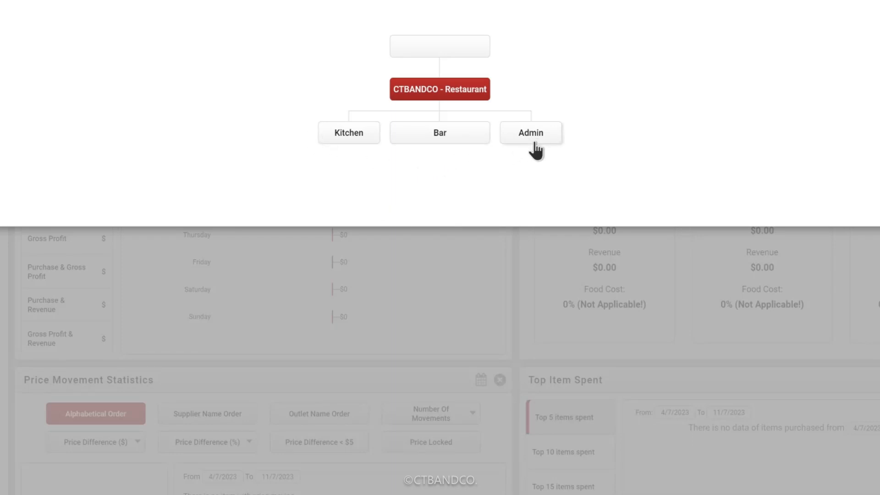
mouse_move(435, 169)
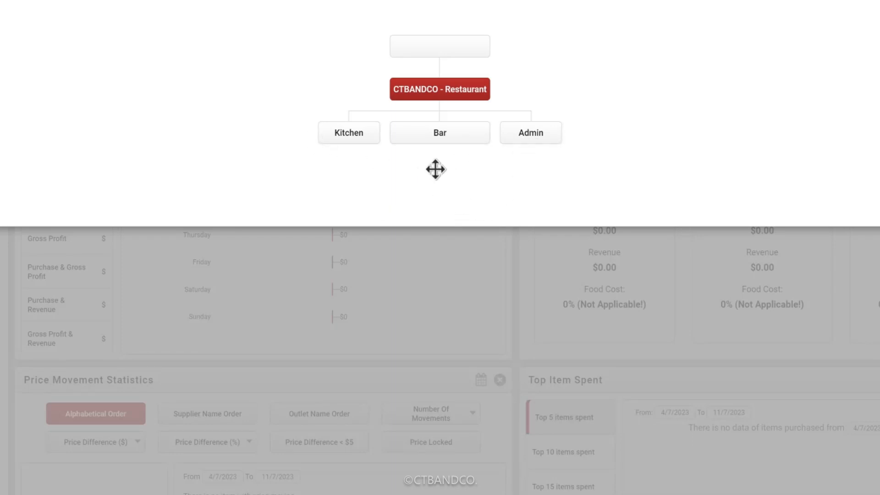
mouse_move(434, 153)
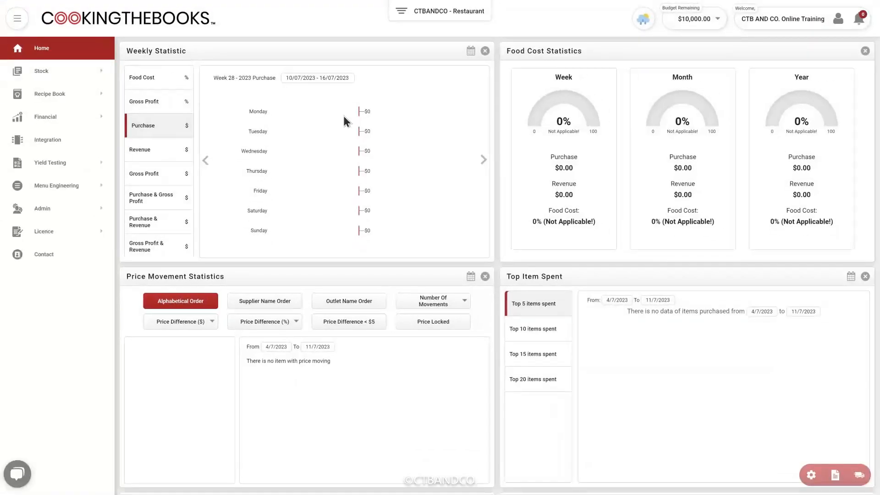
Step: From Licence > Users, assign the New User row to the Bar outlet in Outlets Hierarchy
click(43, 231)
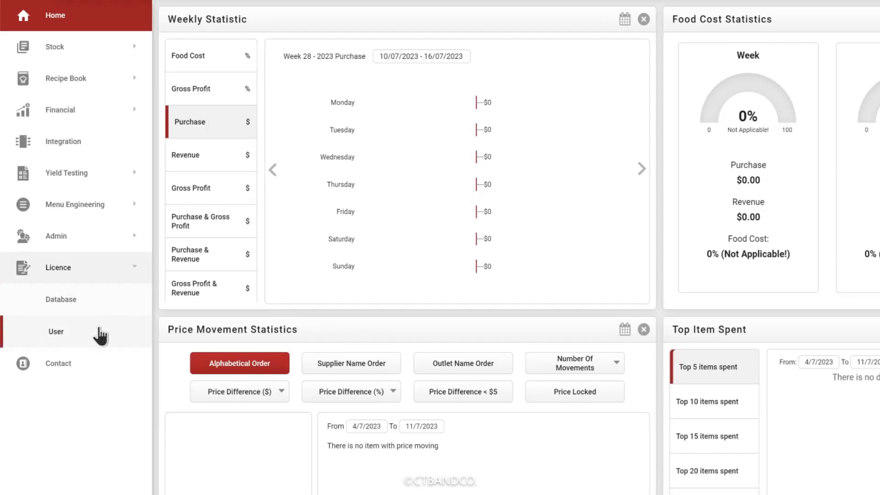
click(56, 331)
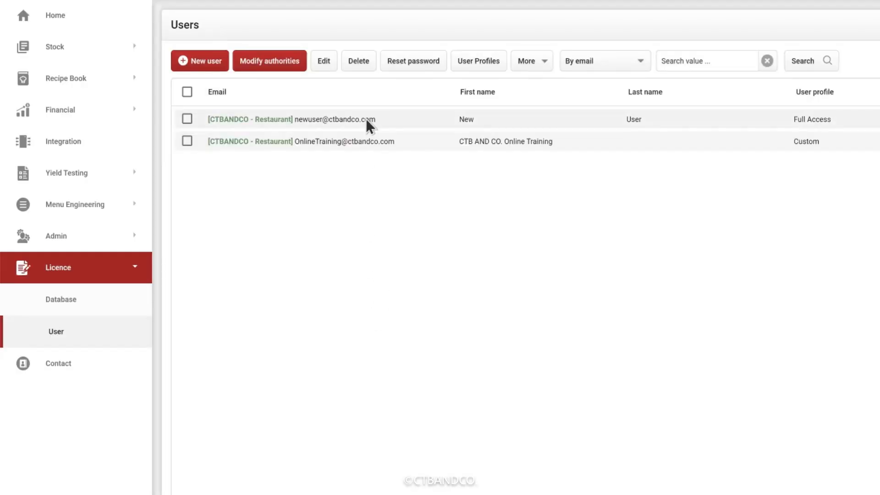
click(269, 60)
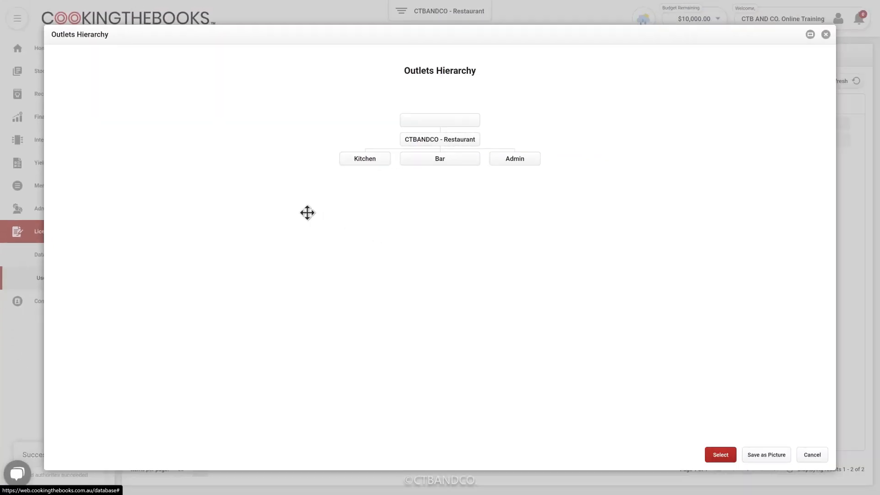
click(721, 454)
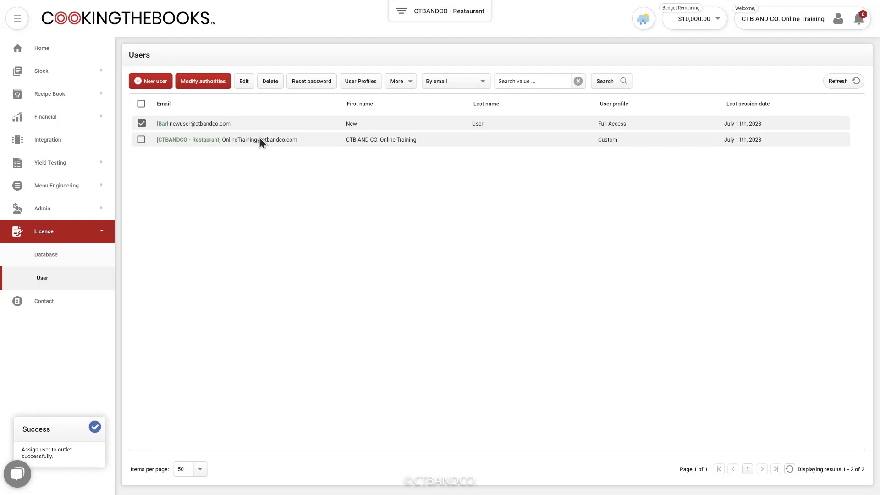
Step: Set the Online Training user's corporate admin default outlet to Kitchen
right_click(258, 139)
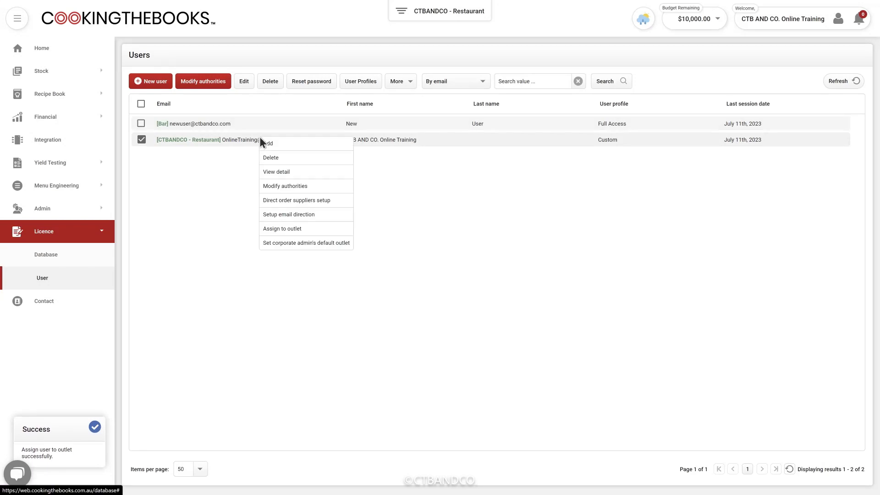
click(281, 228)
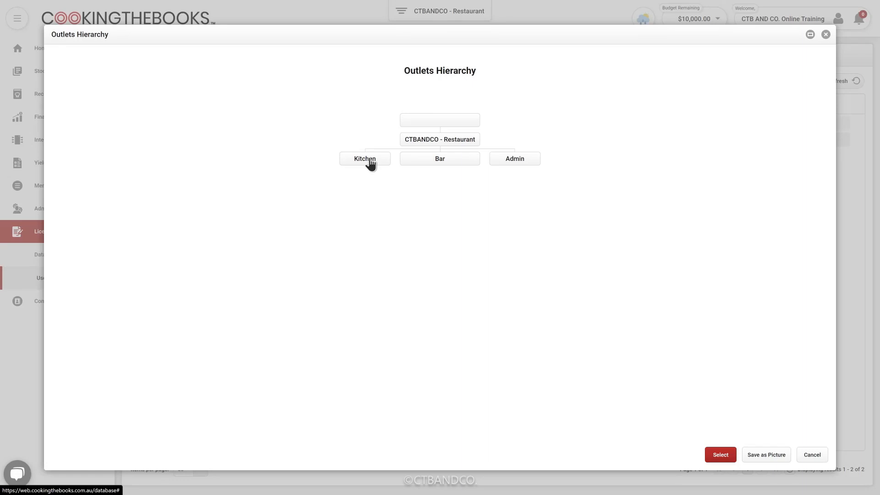
click(720, 455)
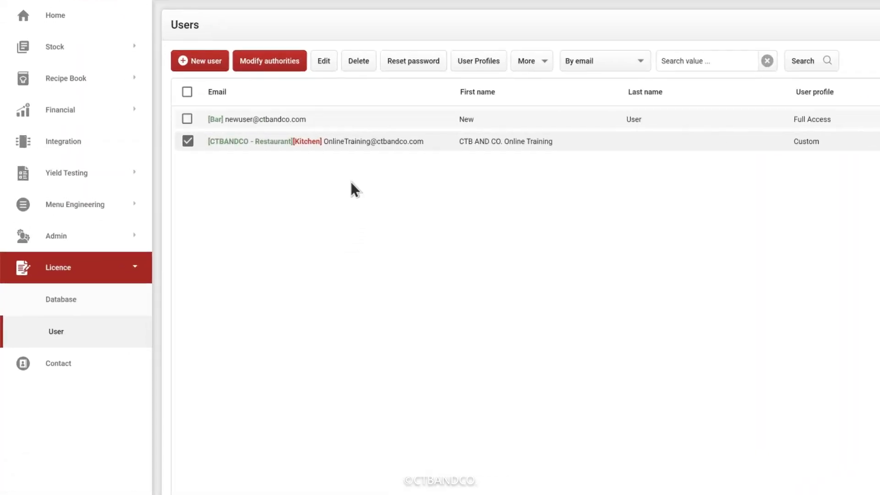
mouse_move(280, 118)
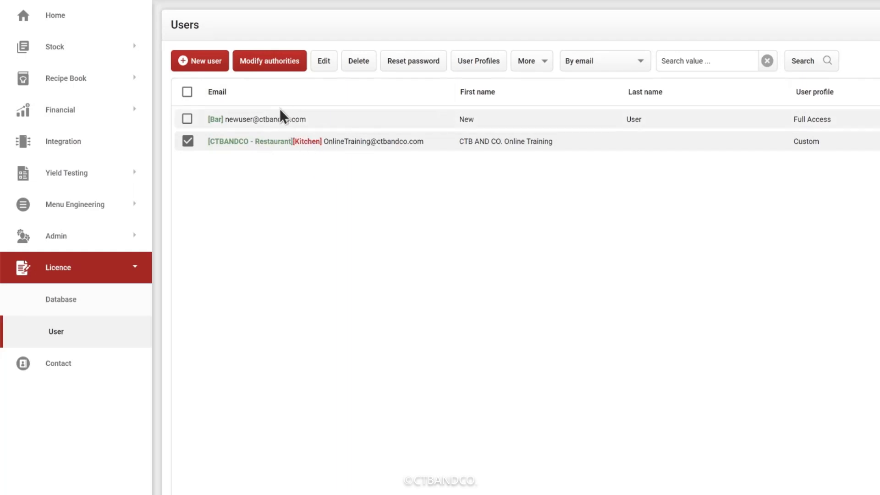
mouse_move(291, 148)
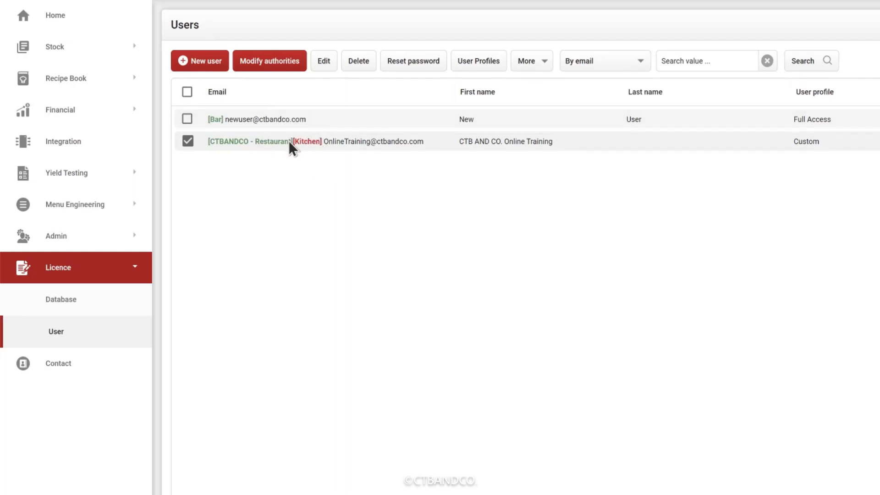
mouse_move(325, 152)
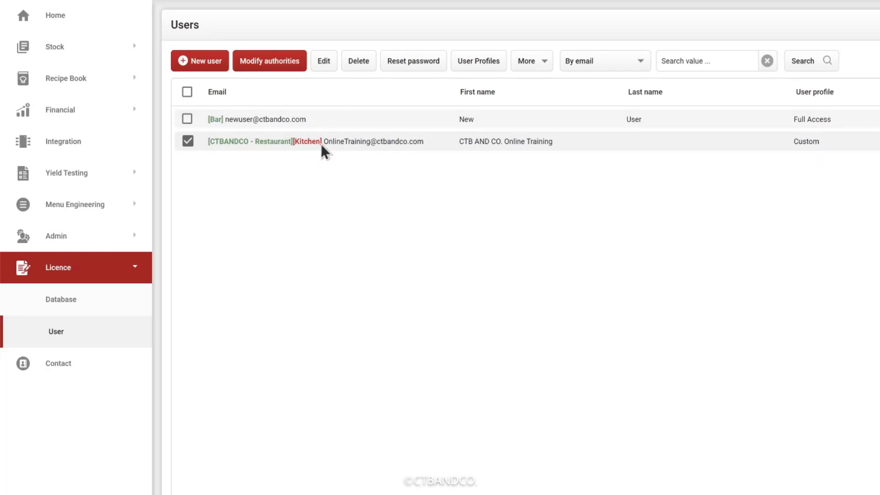
mouse_move(338, 161)
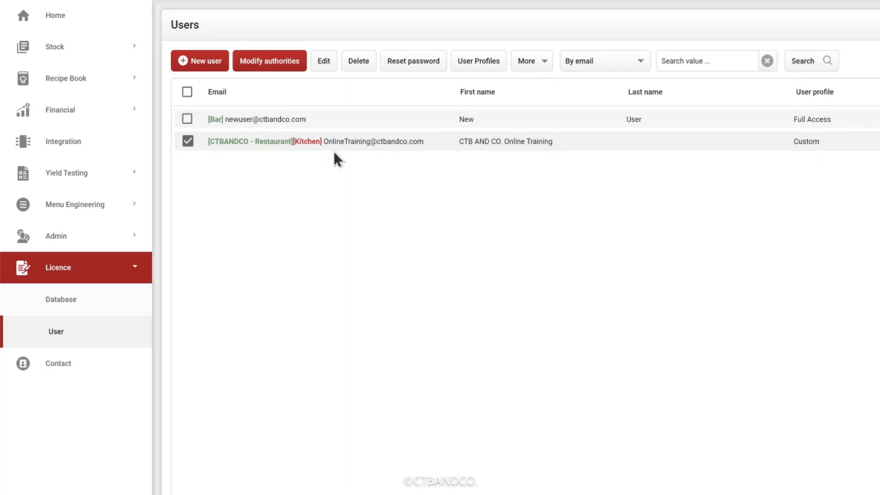
mouse_move(330, 156)
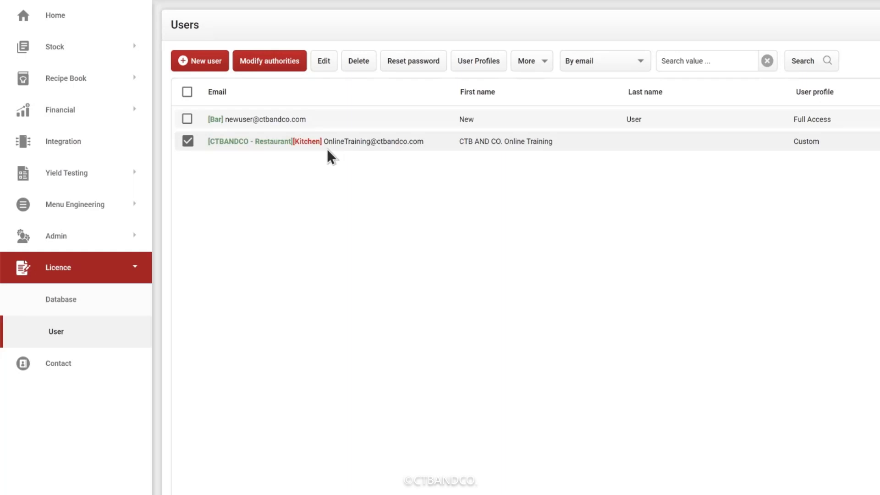
mouse_move(335, 171)
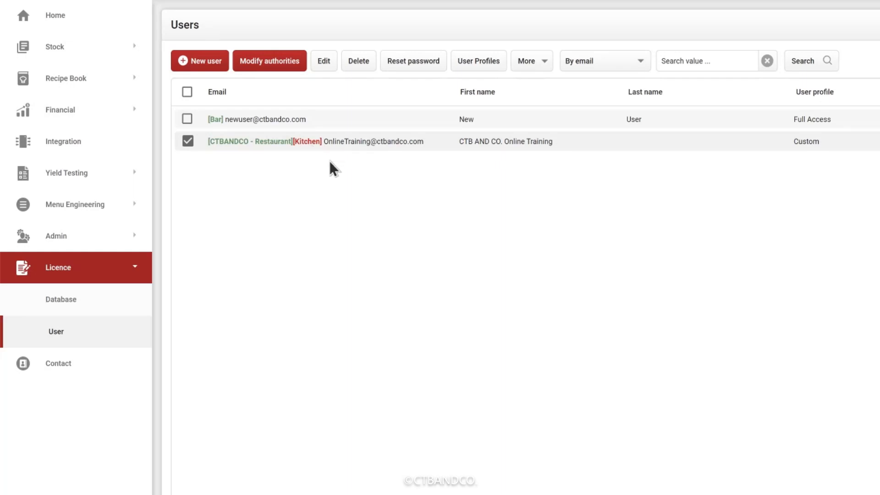